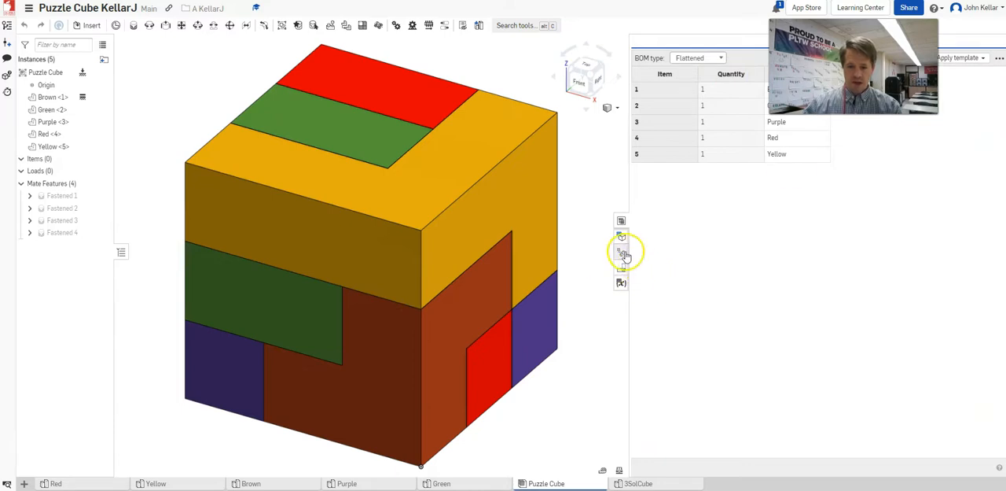
Preview the five-step Explode 1 view, then return to the assembled Puzzle Cube
click(621, 251)
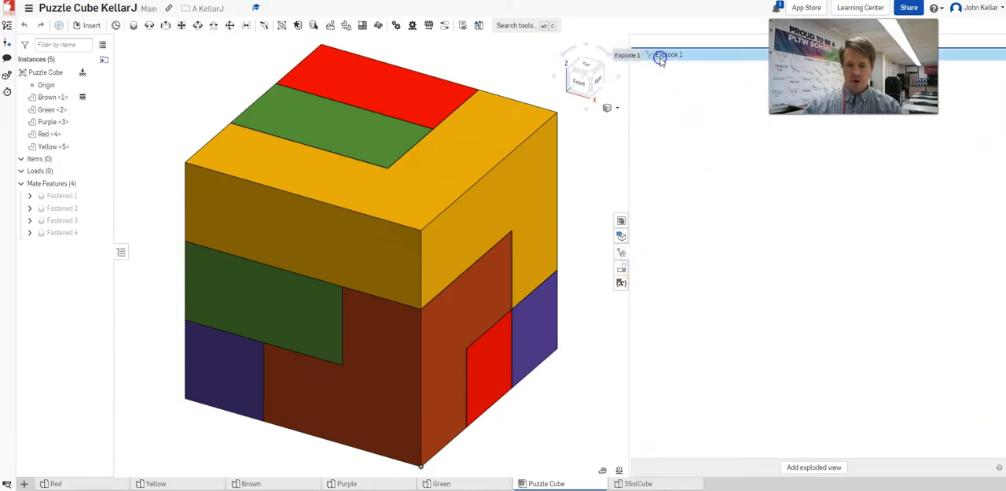
double_click(668, 54)
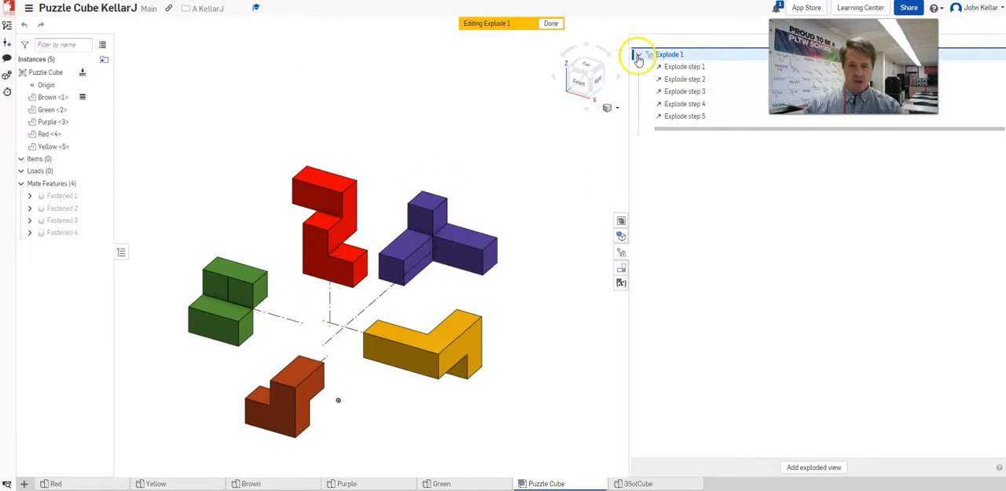
click(551, 23)
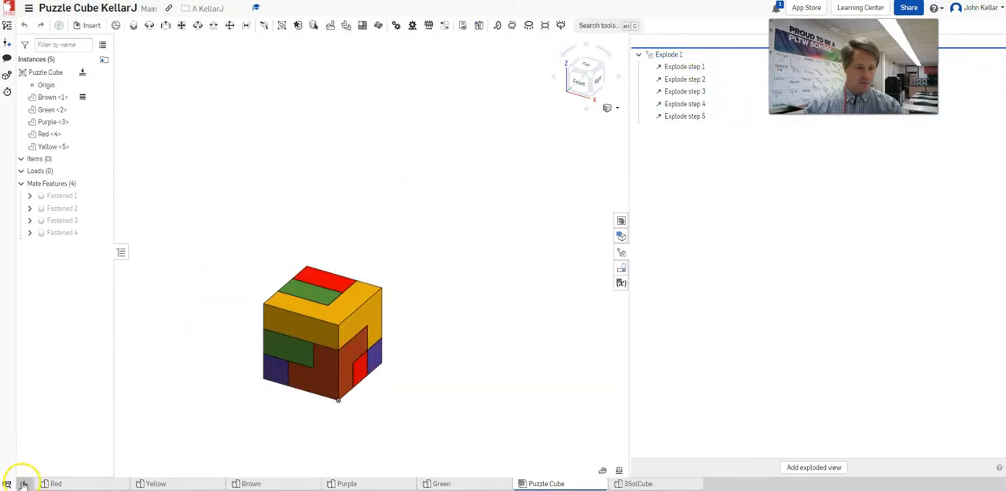
Create Assembly 1 and begin inserting the five Part Studio parts
click(22, 482)
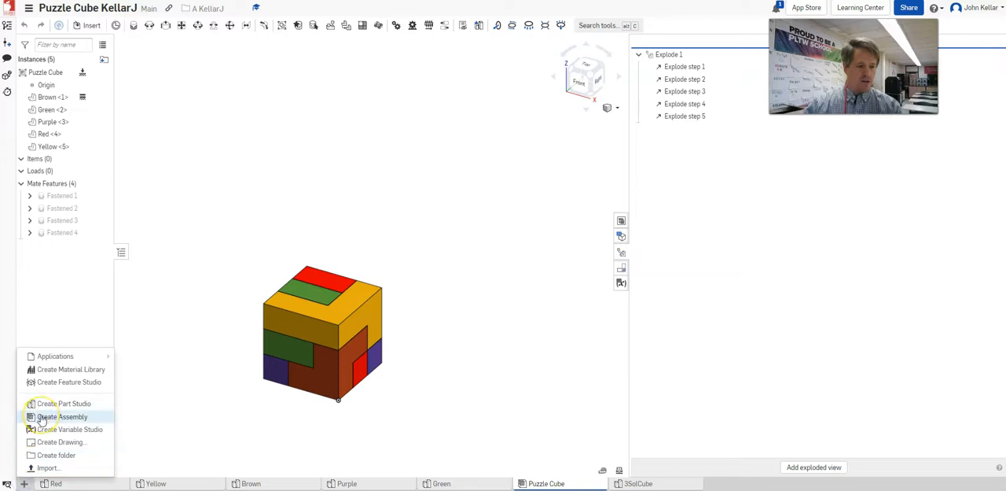
click(62, 416)
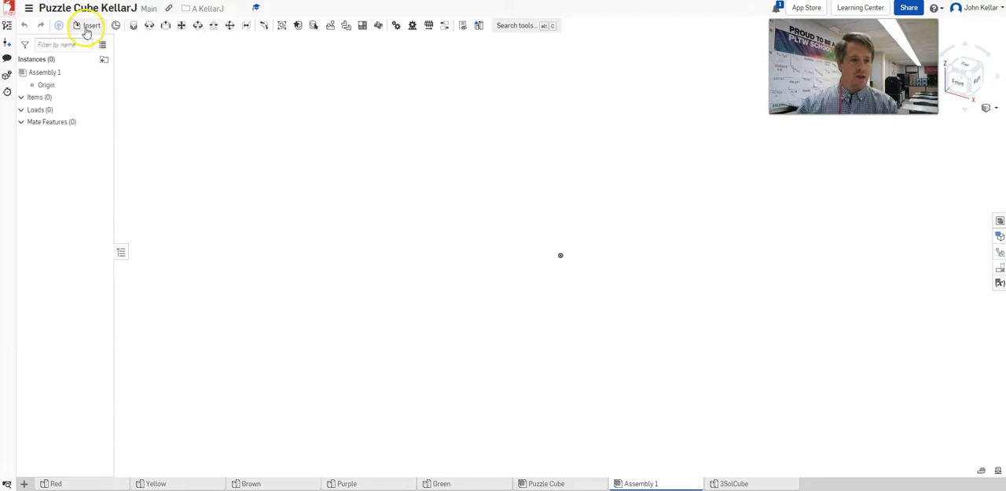
click(90, 26)
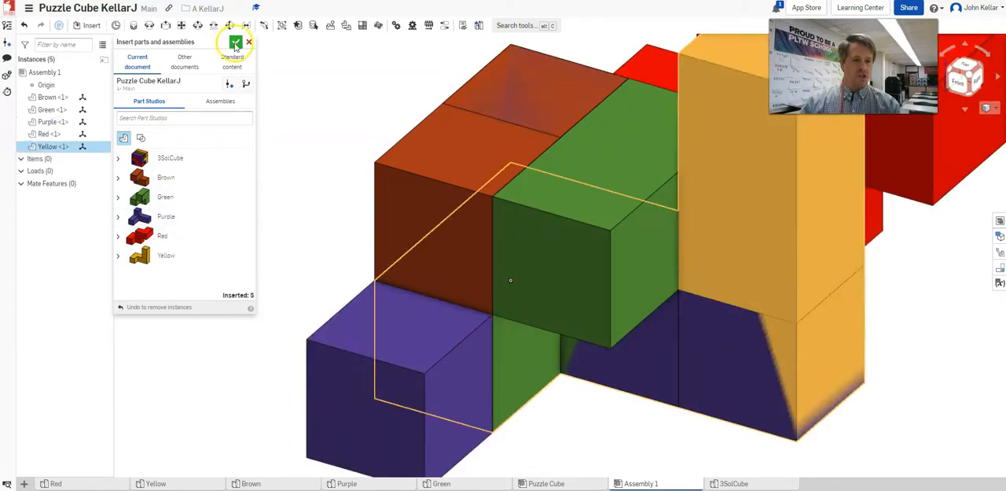
Close Insert with the five parts added and fix Brown <1> in place
click(233, 41)
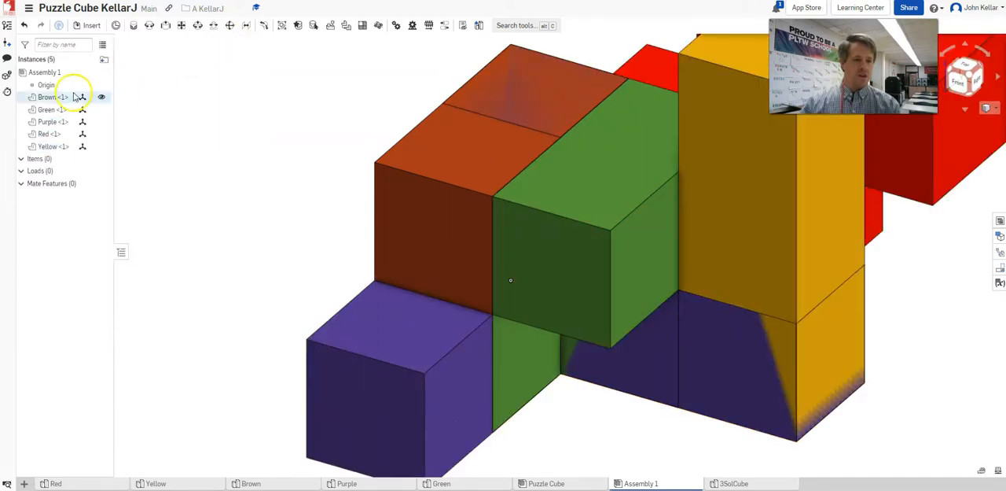
click(47, 97)
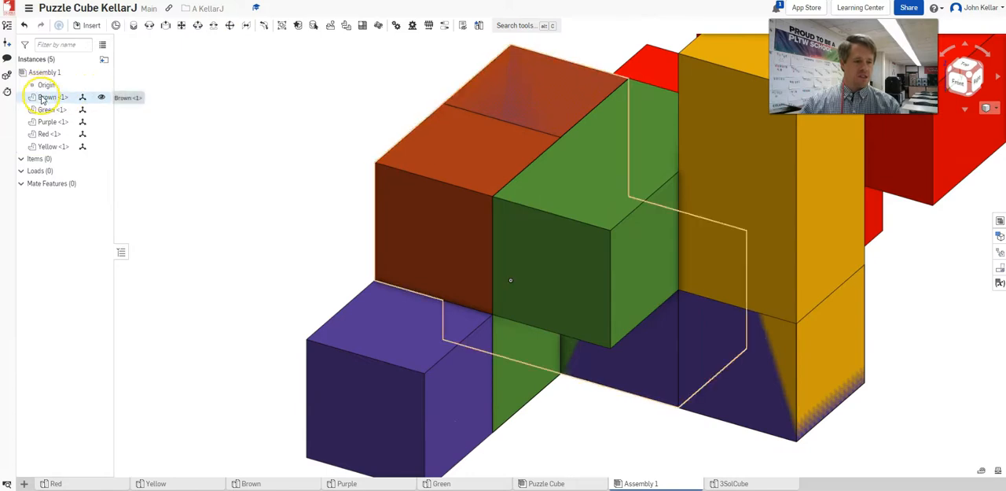
right_click(47, 97)
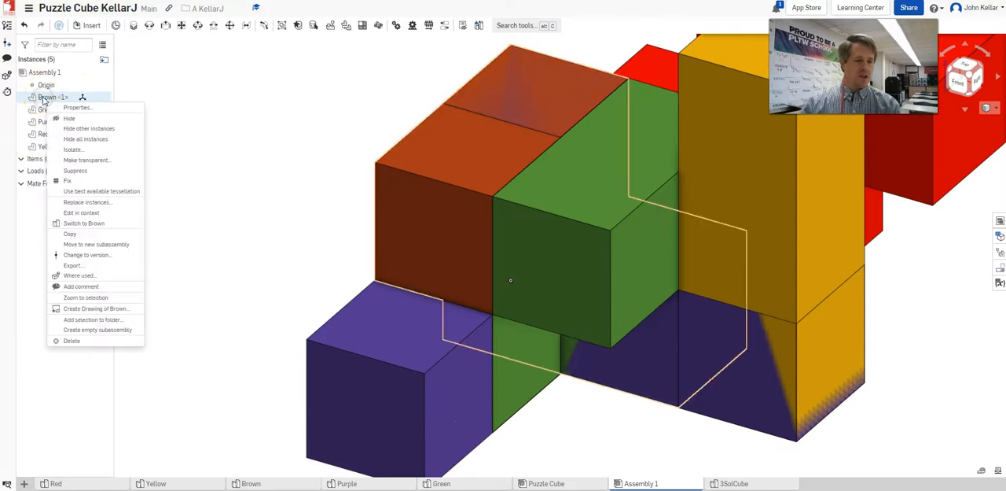
click(308, 215)
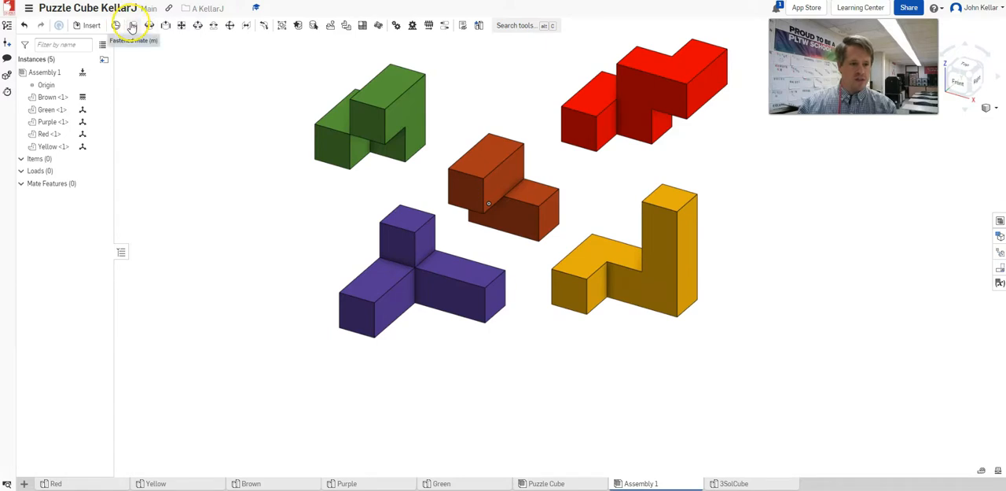
mouse_move(248, 25)
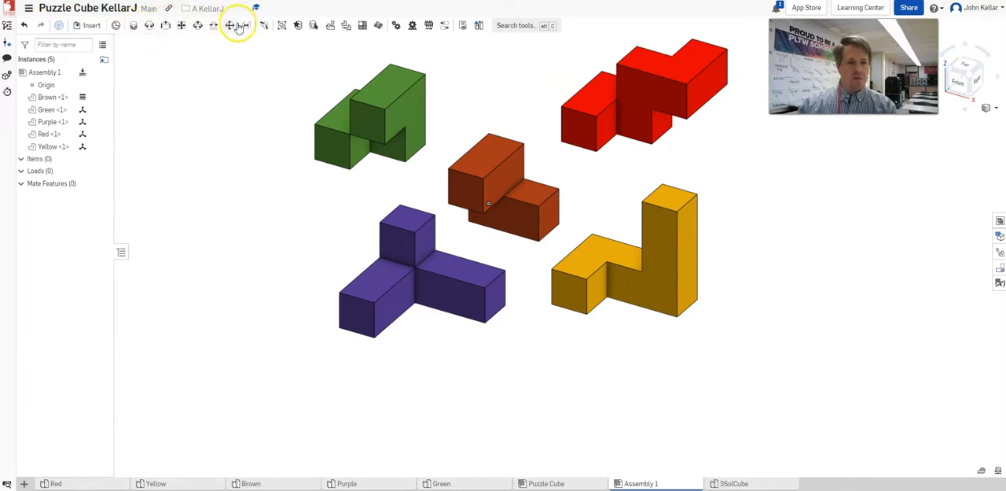
mouse_move(159, 25)
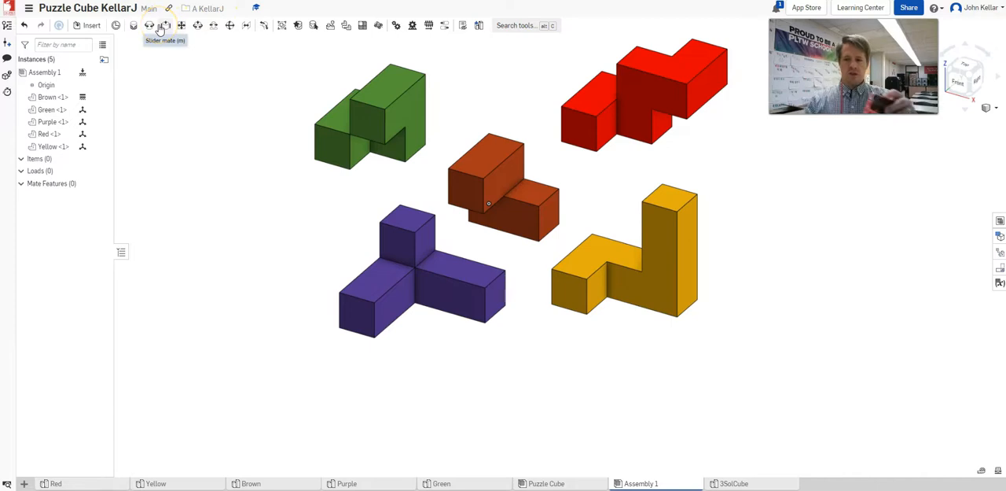
mouse_move(159, 25)
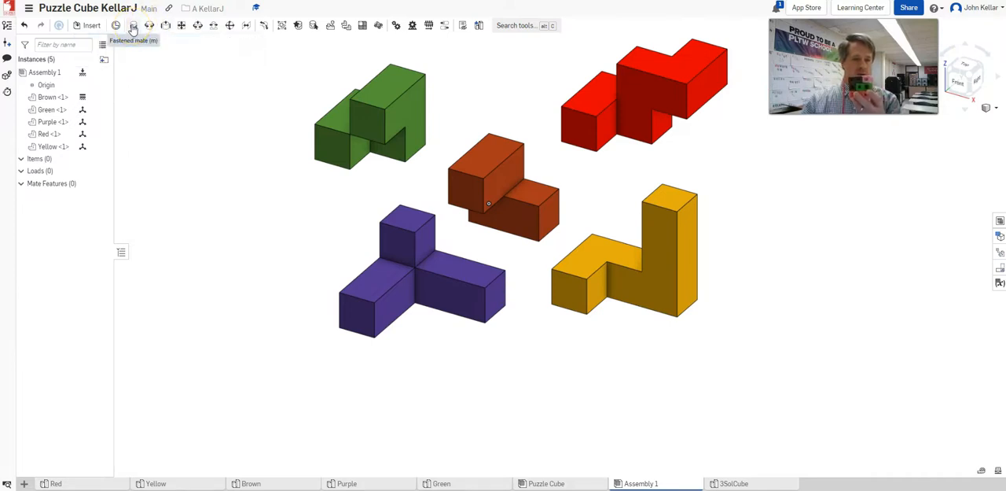
Begin Fastened 1 with a mate connector on a corner of the Brown part
click(133, 25)
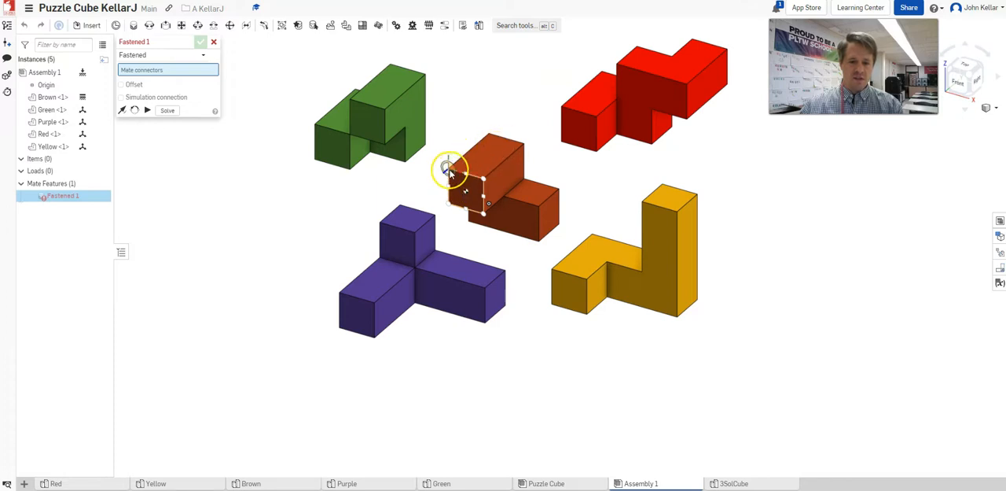
click(450, 168)
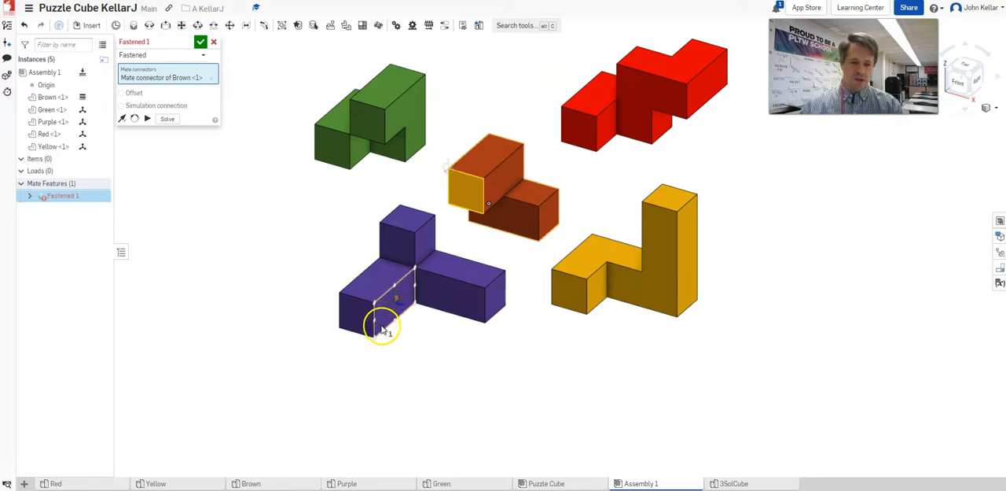
mouse_move(377, 336)
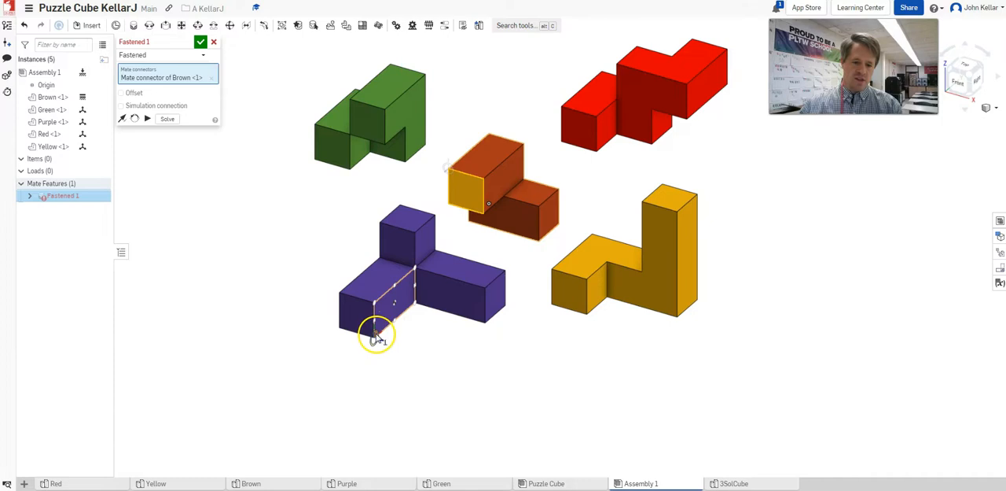
mouse_move(376, 338)
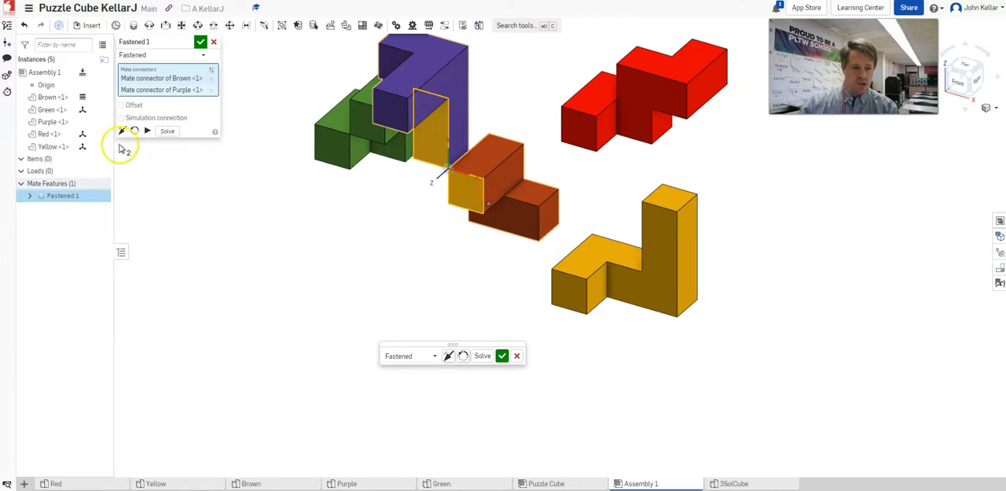
Flip the Purple connector's orientation and accept Fastened 1 attaching Purple to Brown
click(122, 130)
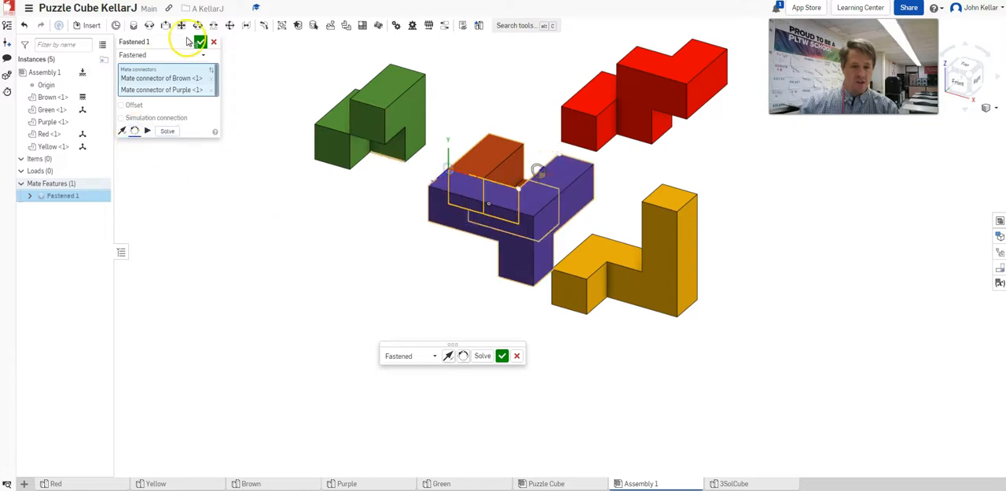
click(502, 356)
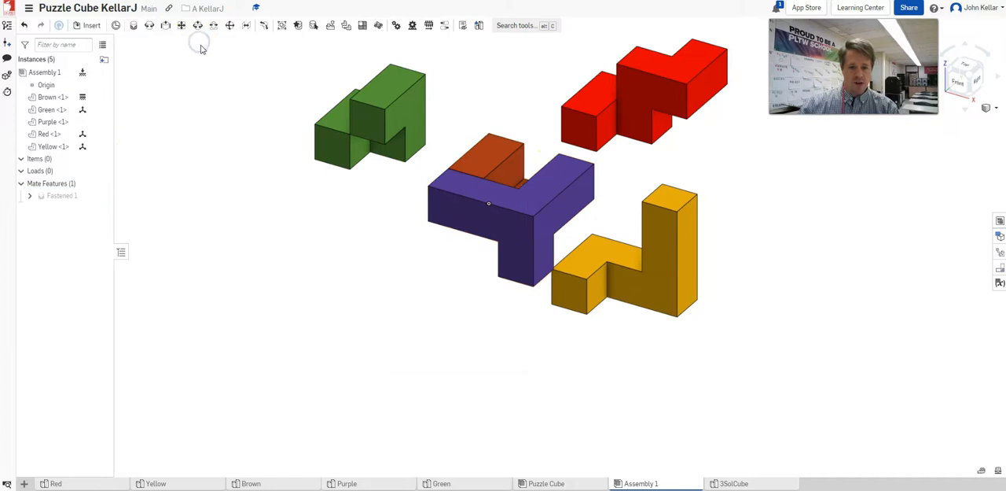
mouse_move(134, 25)
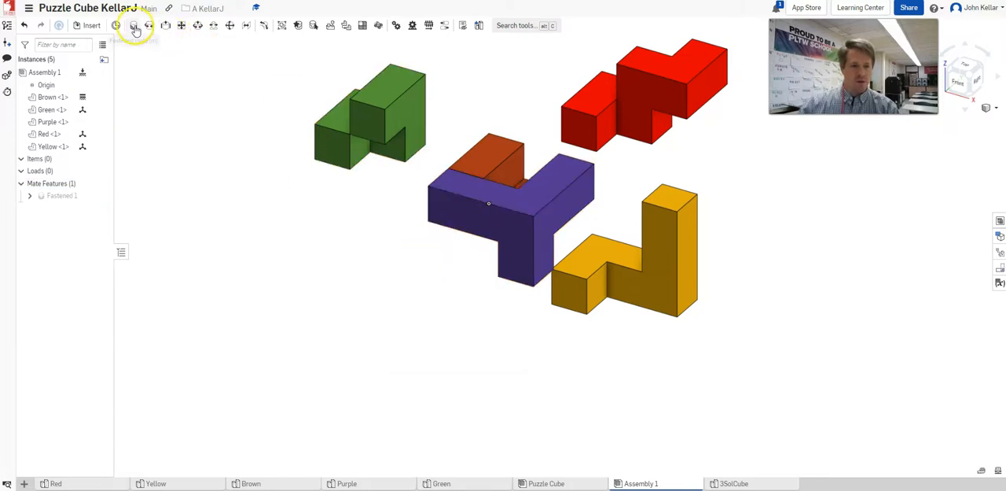
Add Fastened 2 with connectors on Brown and Red, reorienting Red into place
click(134, 26)
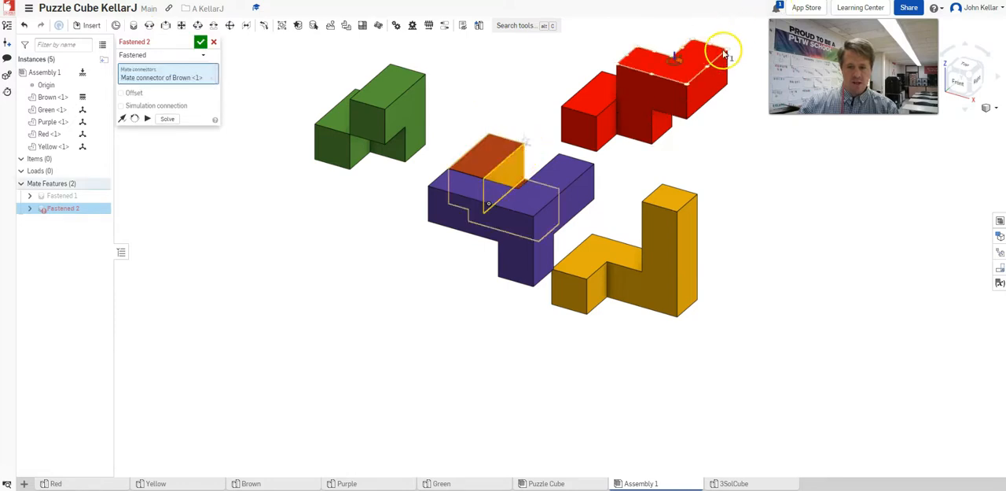
click(723, 55)
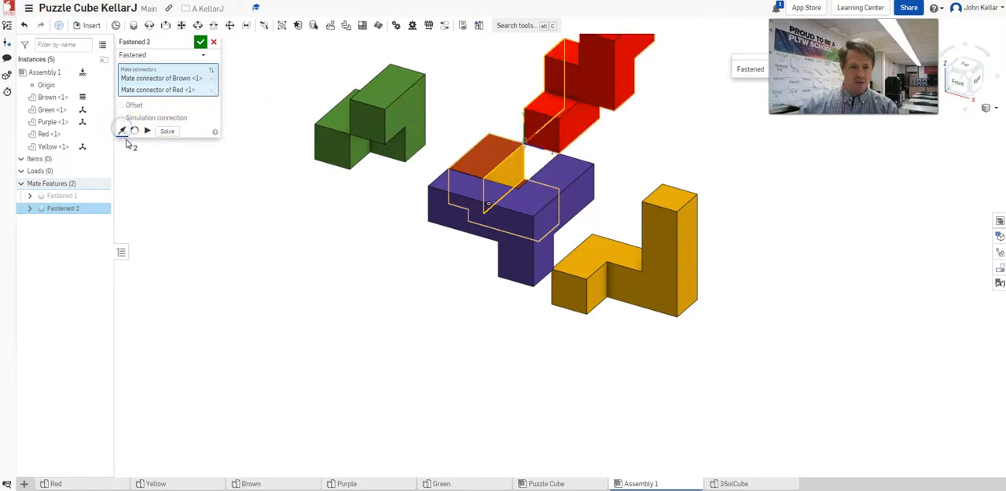
click(135, 131)
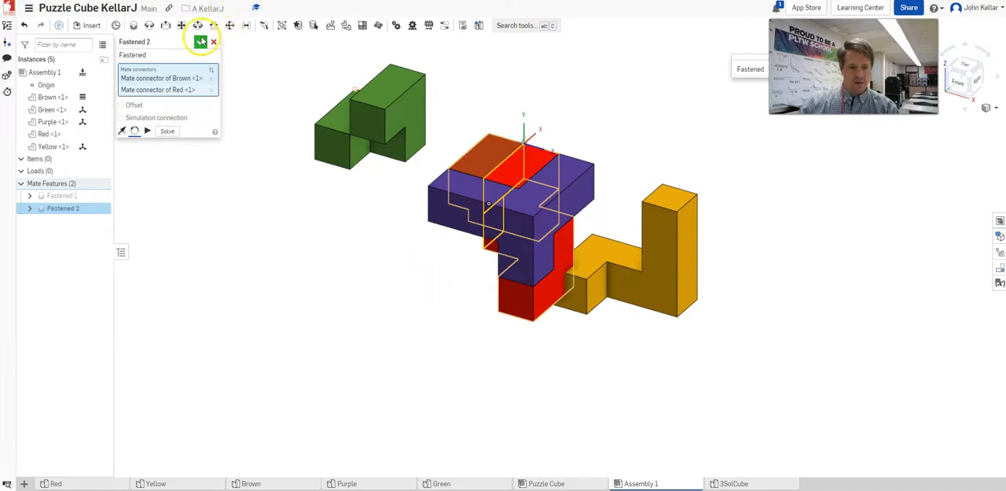
click(202, 40)
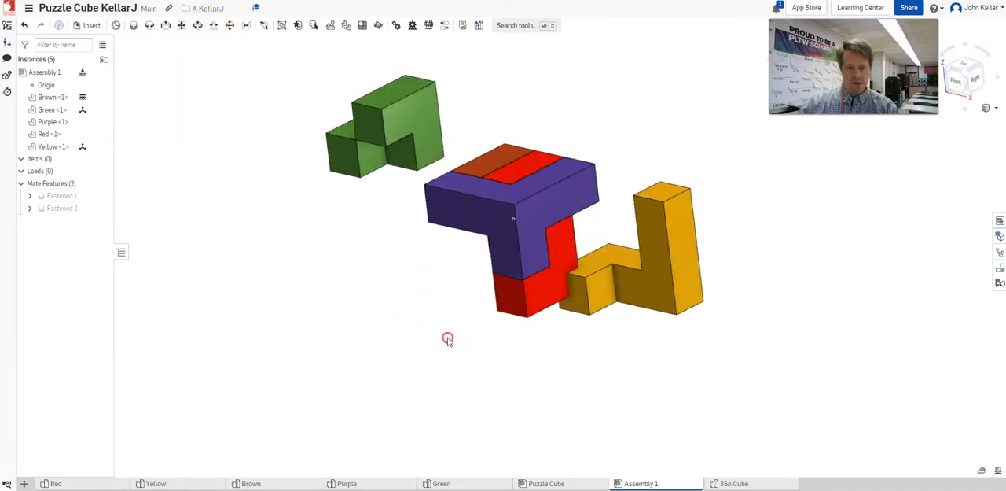
Start Fastened 3 with a connector on Yellow, orbiting to check its placement
drag(448, 339, 412, 283)
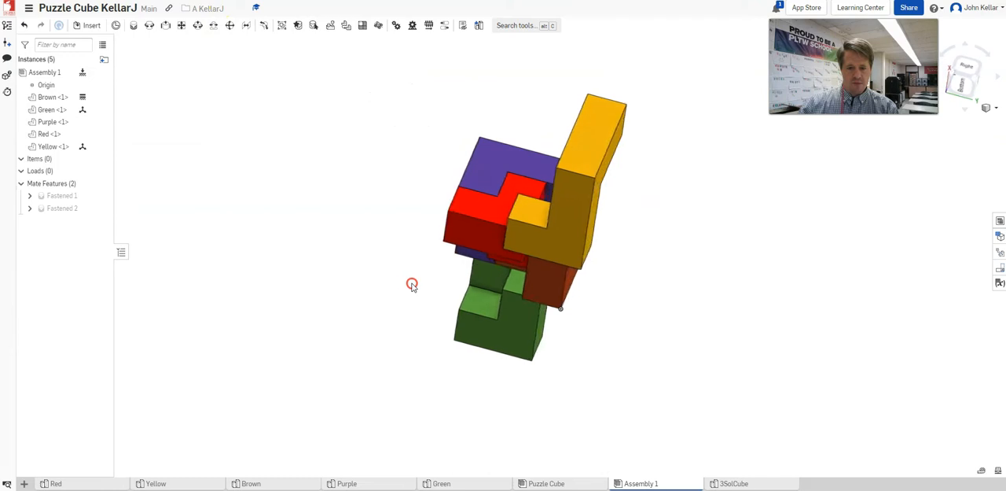
drag(412, 283, 367, 254)
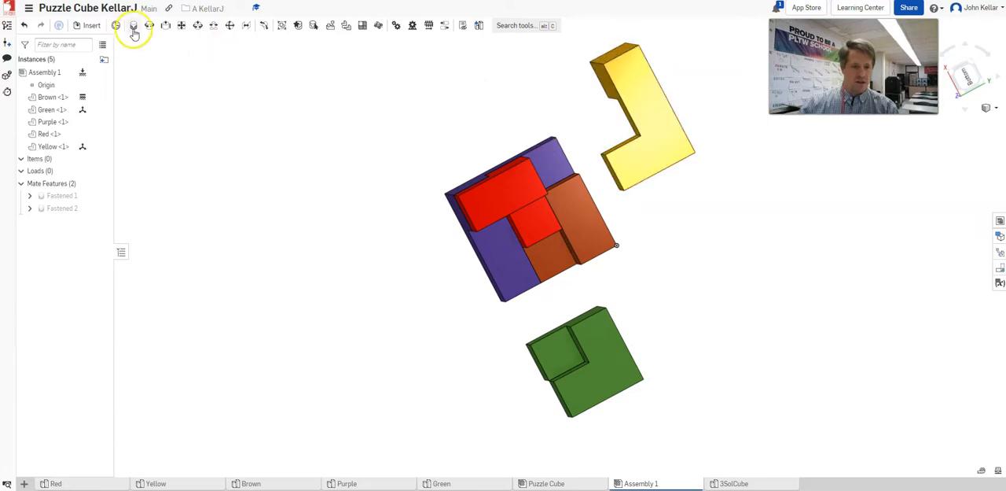
click(134, 25)
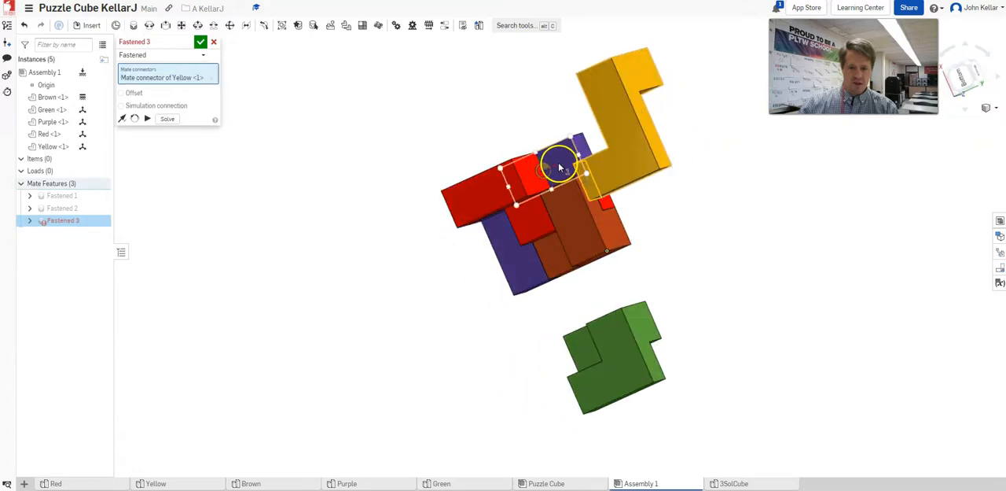
click(213, 77)
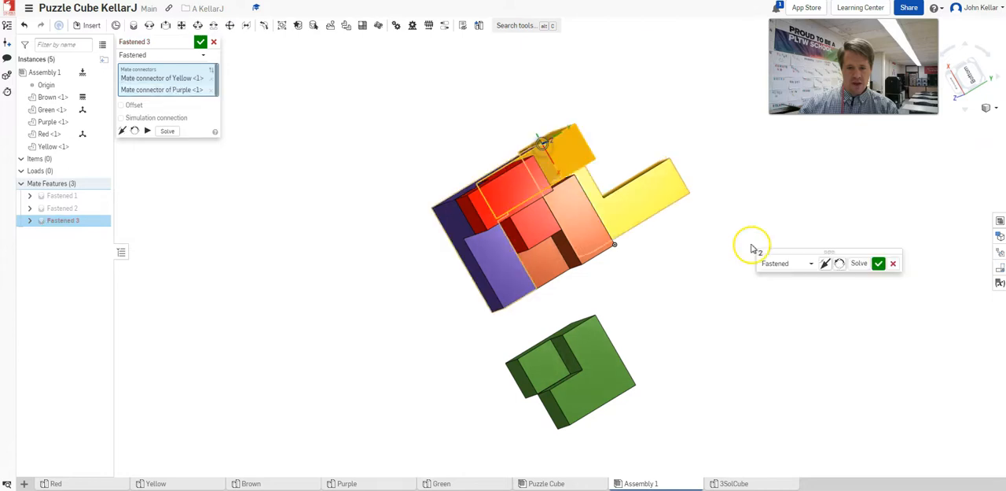
drag(752, 243, 779, 161)
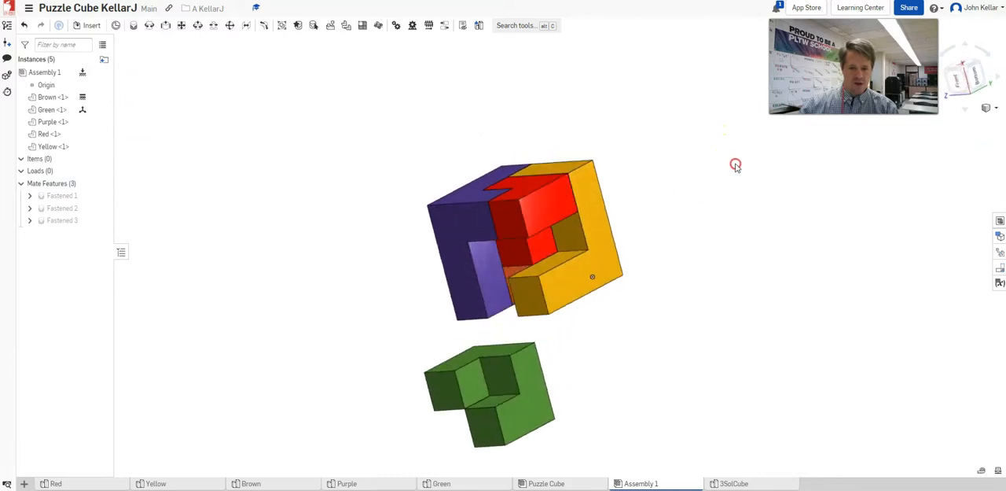
drag(735, 164, 749, 152)
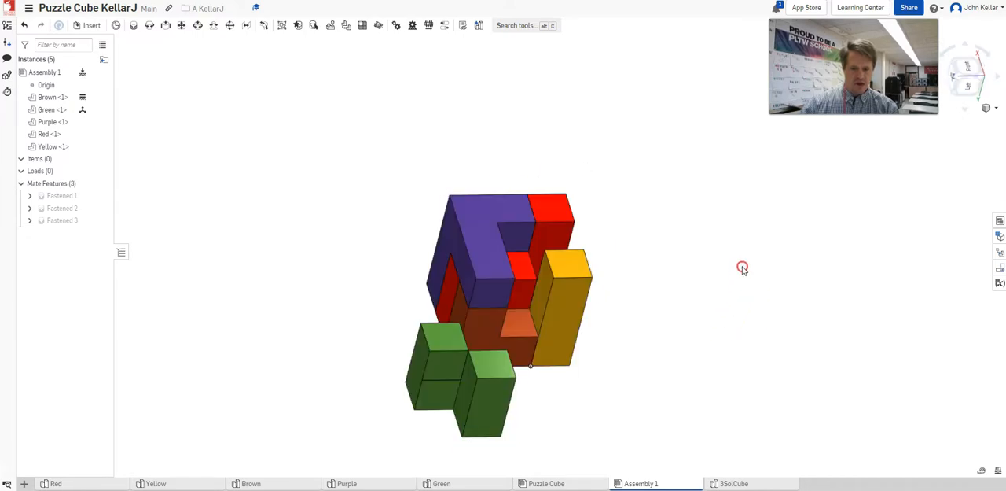
Drag Green out of the cube and add a mate connector on its face
drag(743, 267, 735, 279)
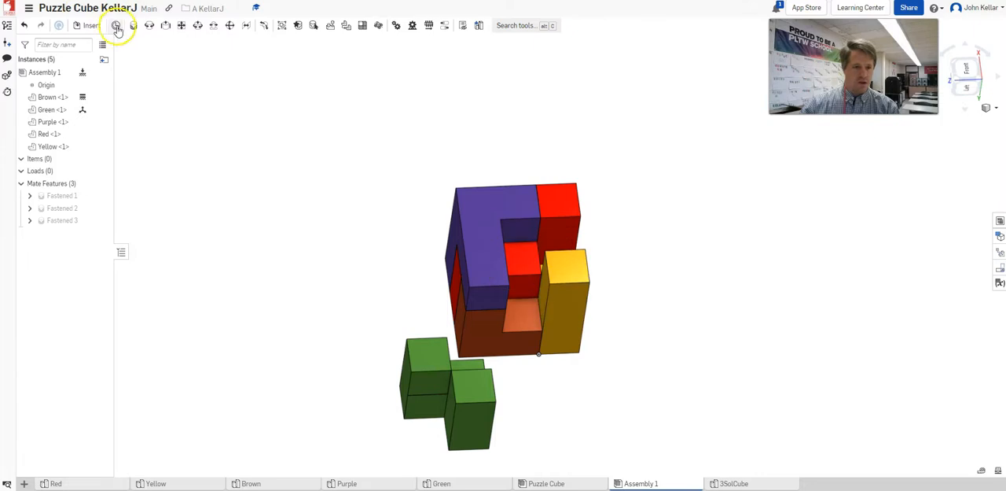
click(116, 25)
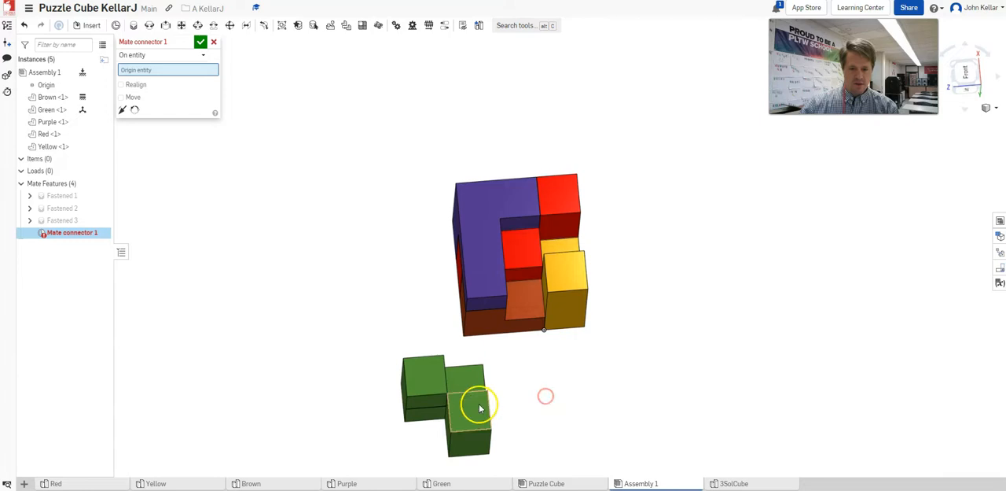
click(472, 412)
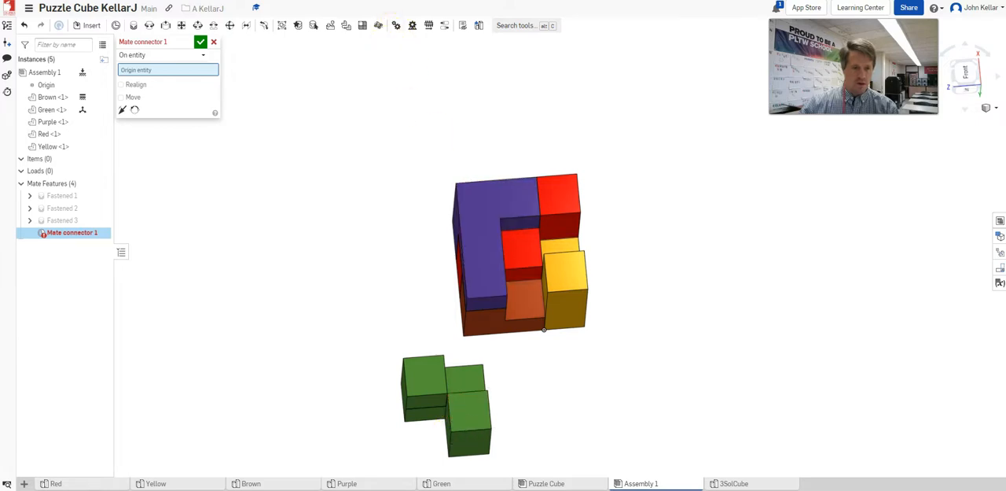
click(201, 41)
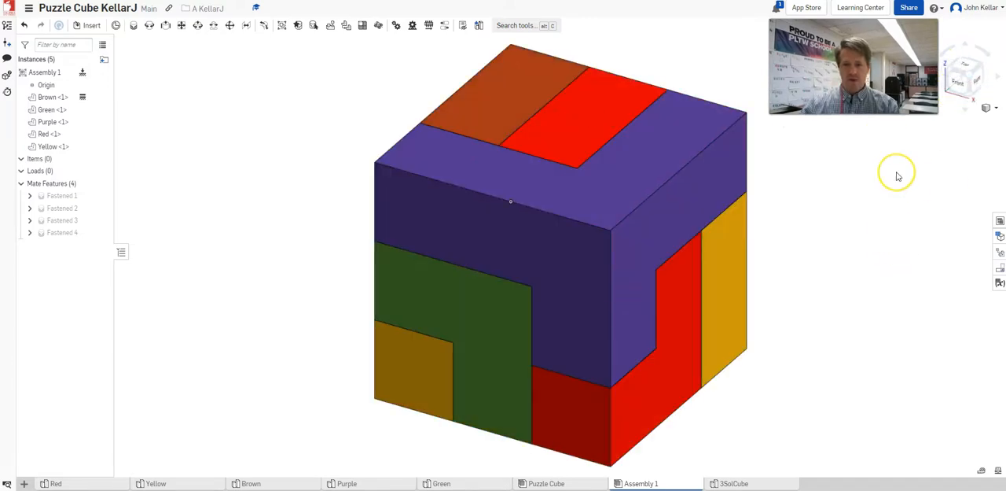
mouse_move(943, 185)
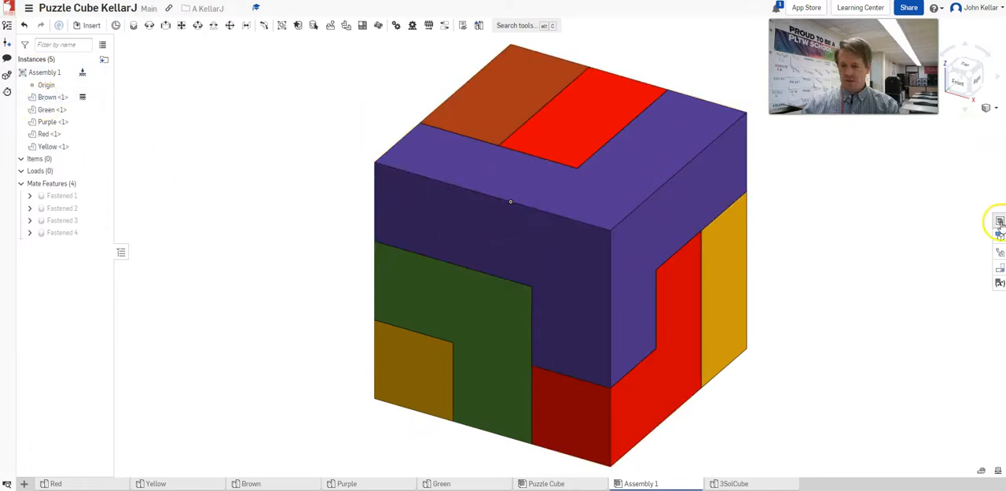
Remove the BOM Part number column, edit Brown and Green descriptions, then open Exploded views
click(1000, 221)
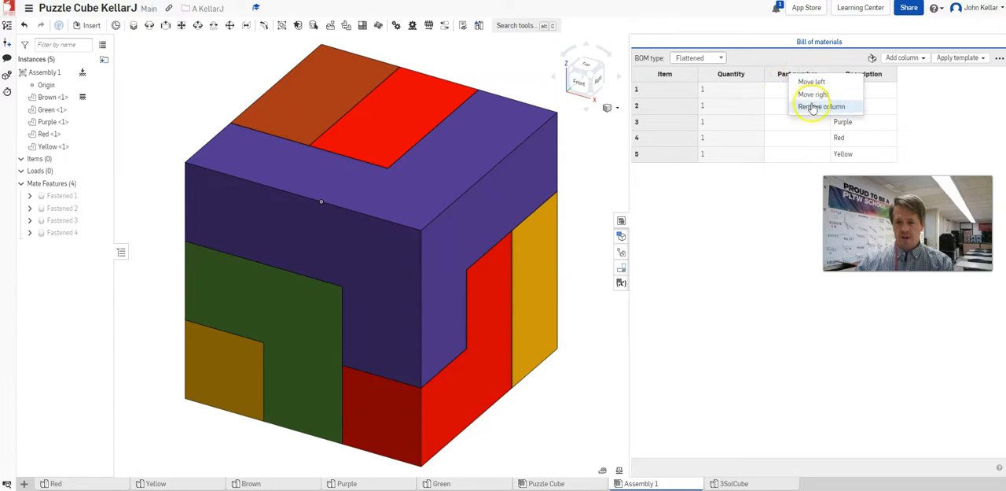
click(820, 106)
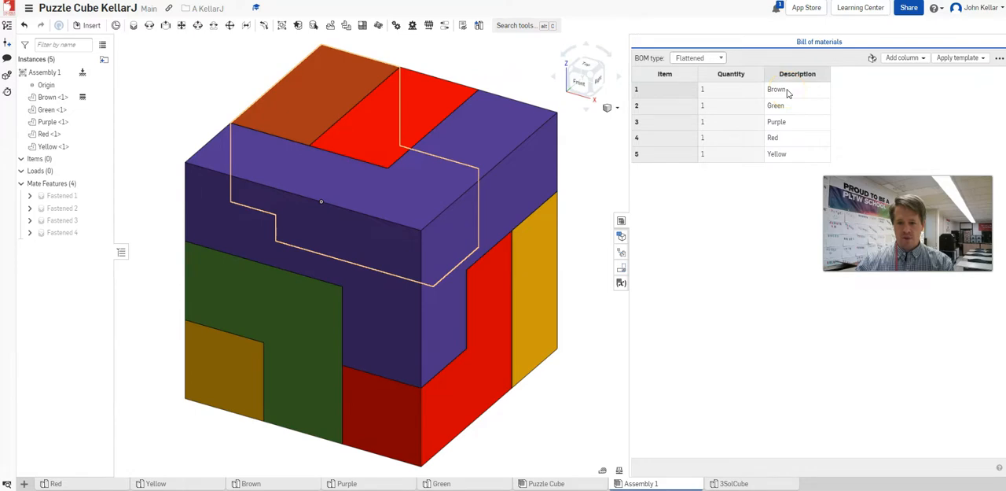
double_click(798, 89)
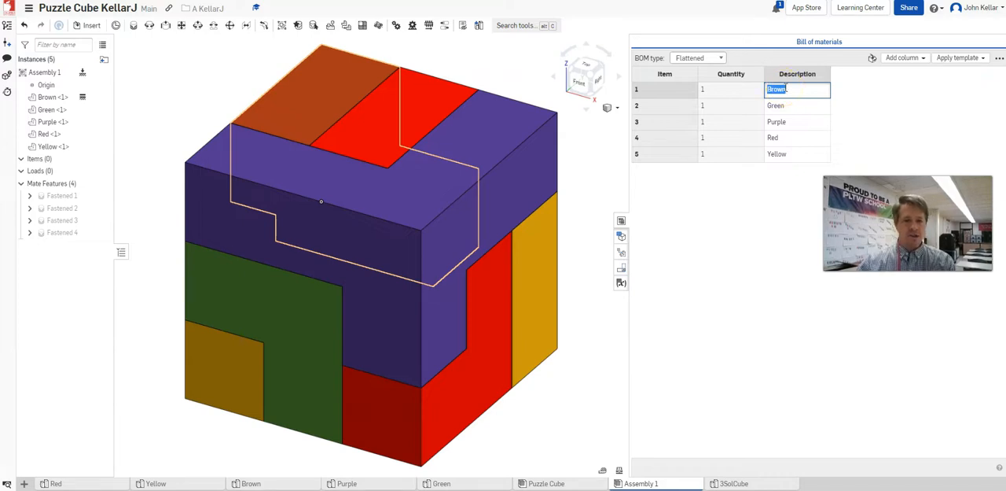
click(786, 105)
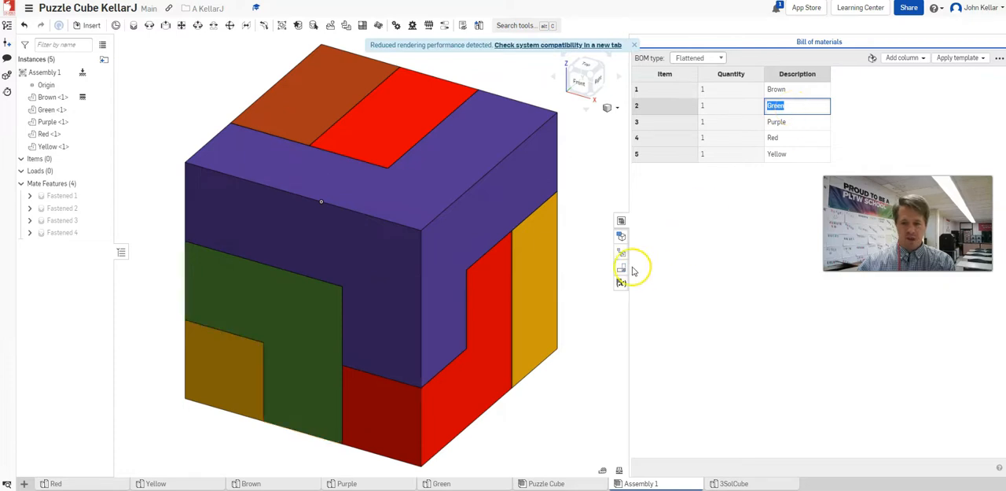
click(819, 42)
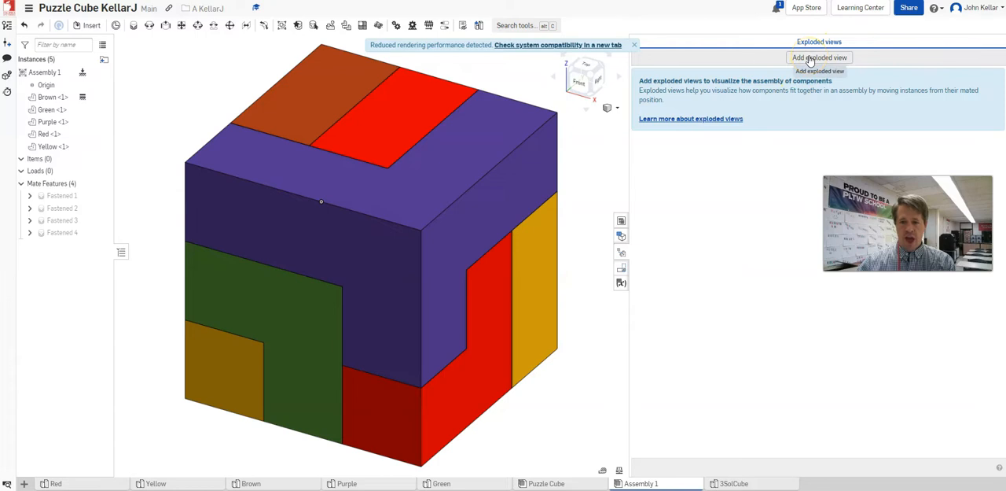
Add a new exploded view and lift the purple piece high above the cube
click(819, 56)
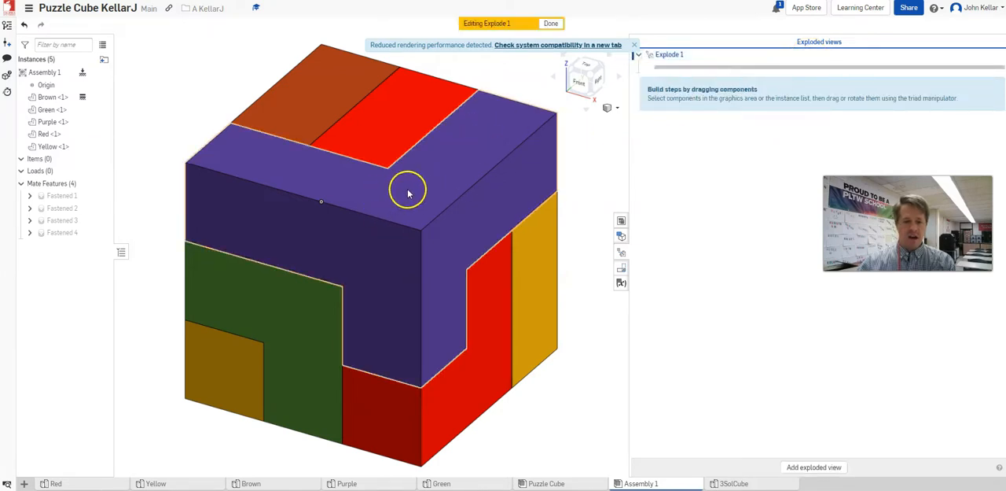
mouse_move(403, 191)
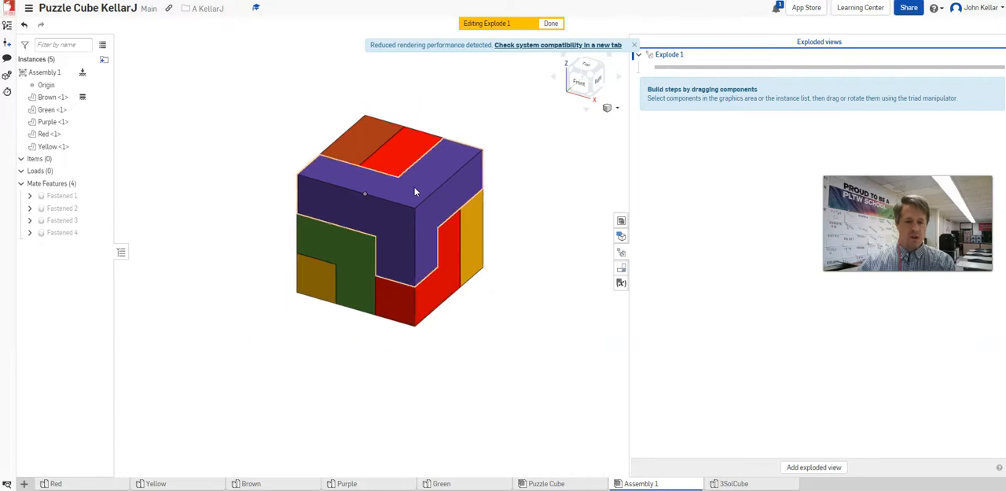
click(386, 220)
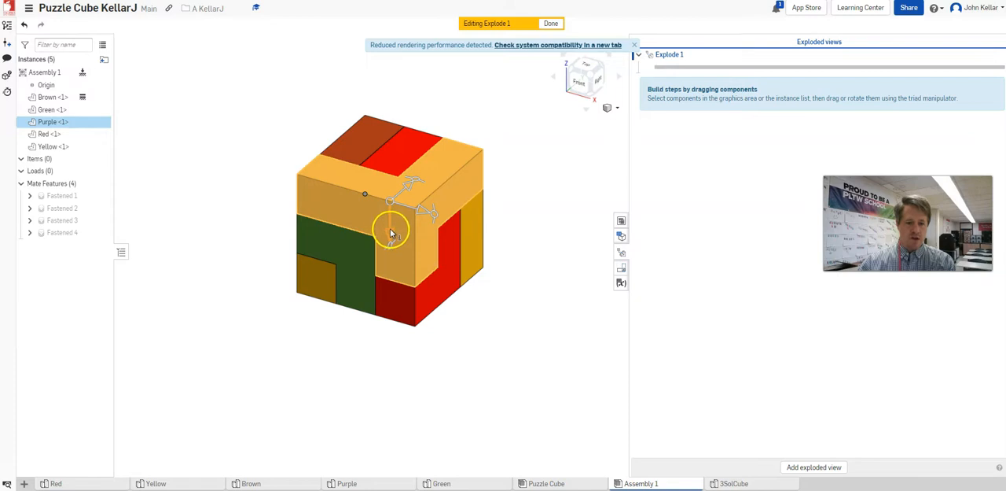
drag(391, 232, 387, 200)
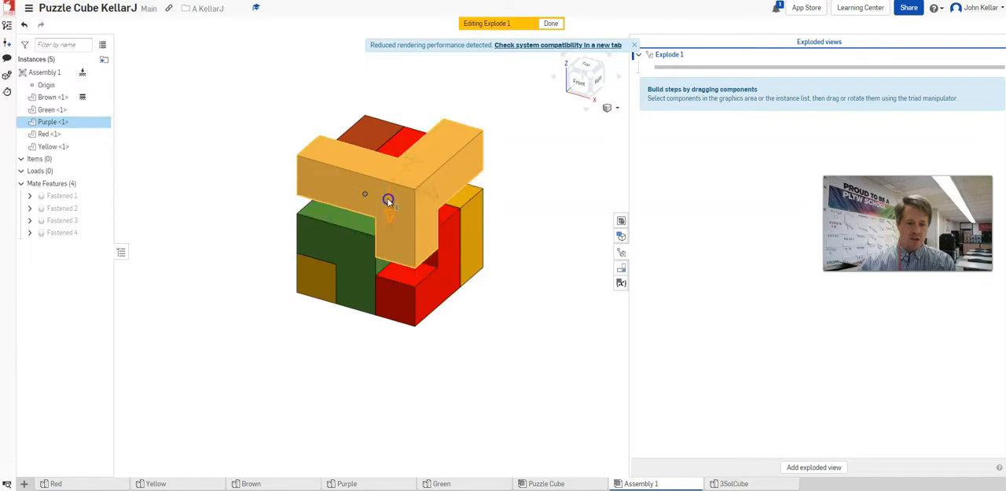
drag(387, 200, 395, 116)
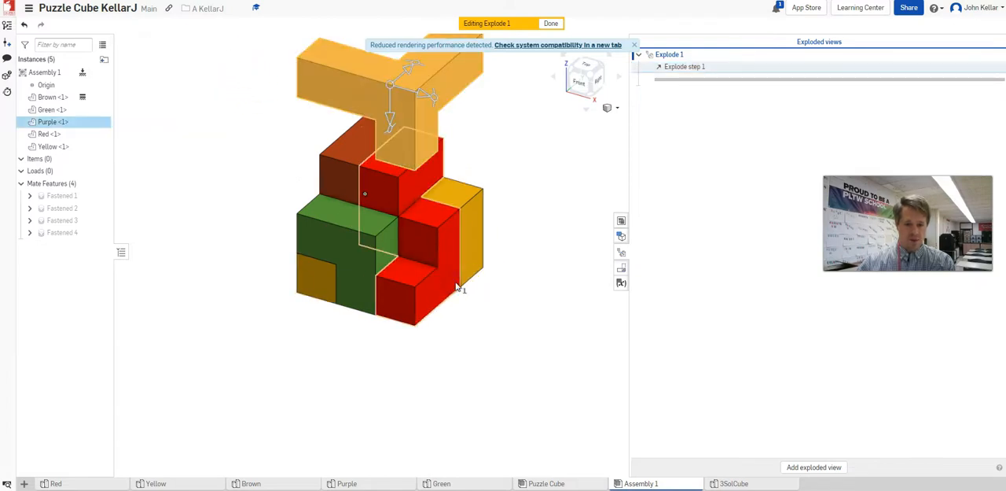
Explode Red to the right, Green to the lower left, and Brown upper-left
click(49, 134)
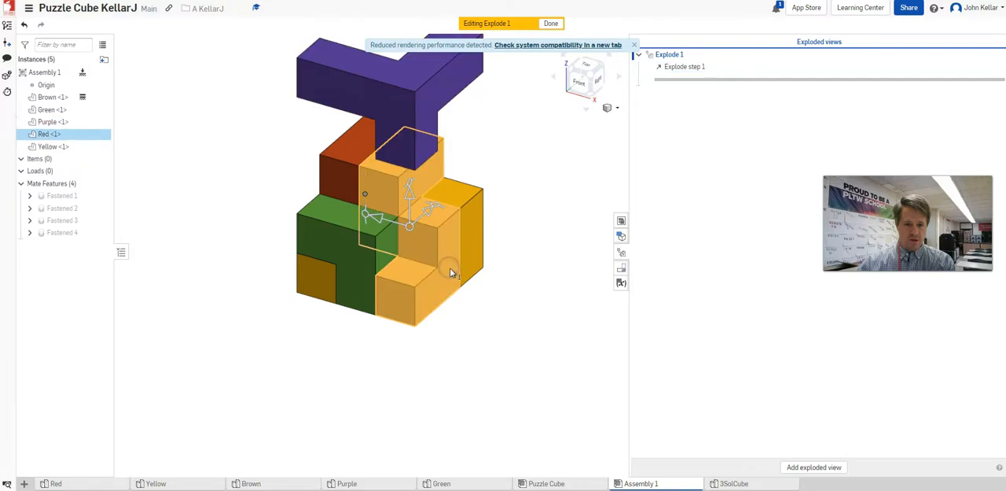
drag(452, 271, 495, 255)
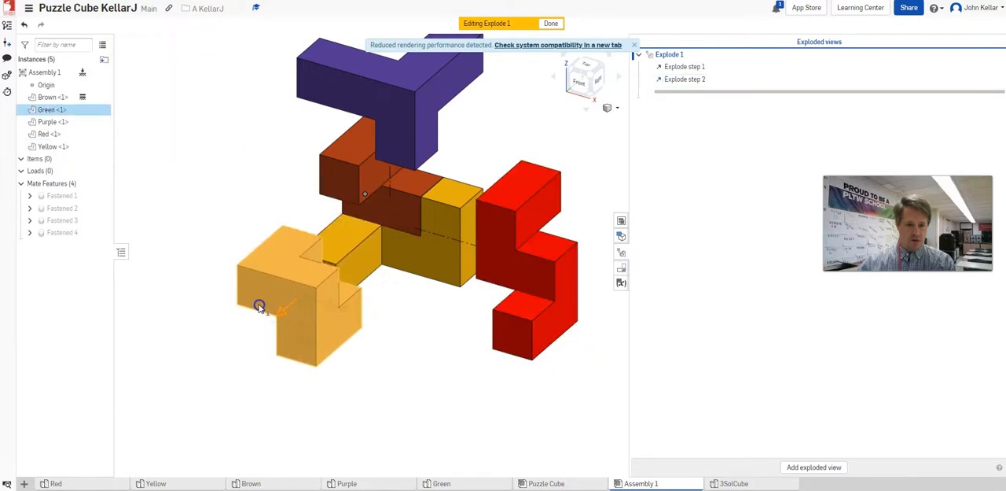
drag(260, 306, 249, 312)
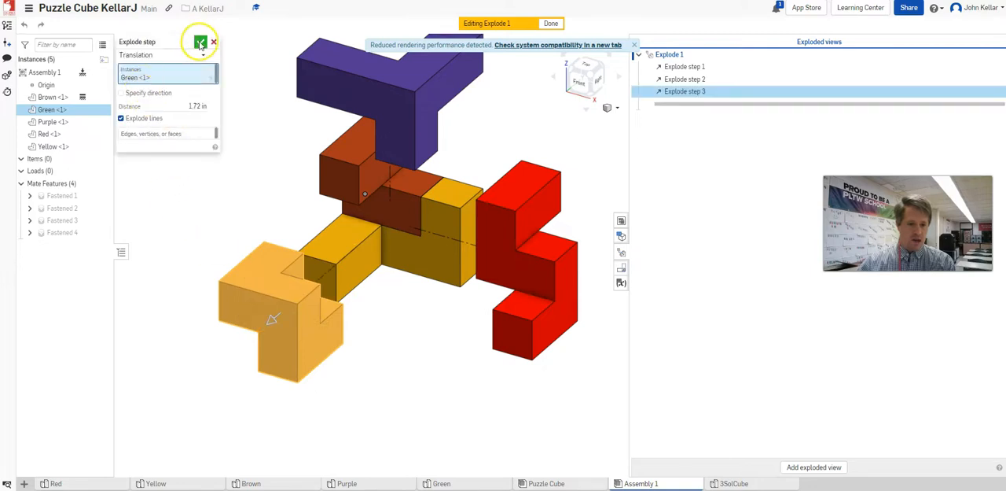
click(200, 42)
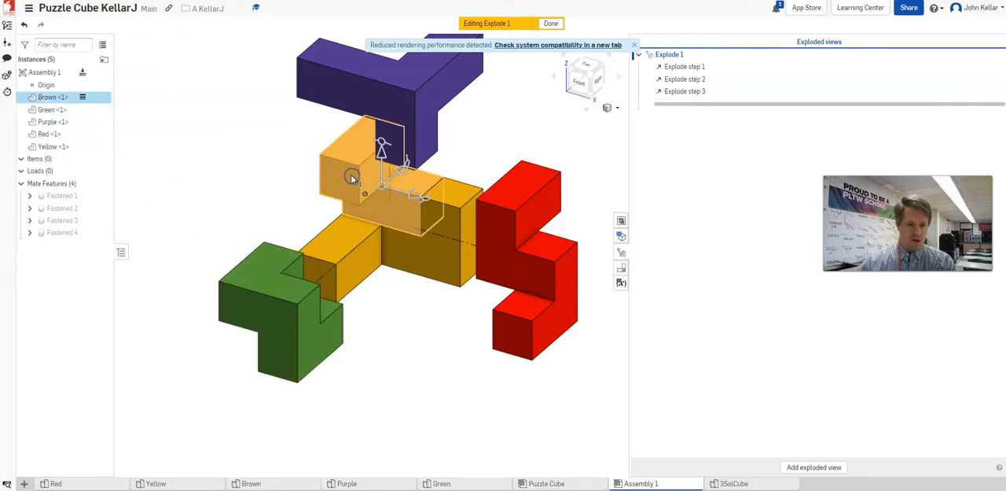
drag(354, 177, 232, 165)
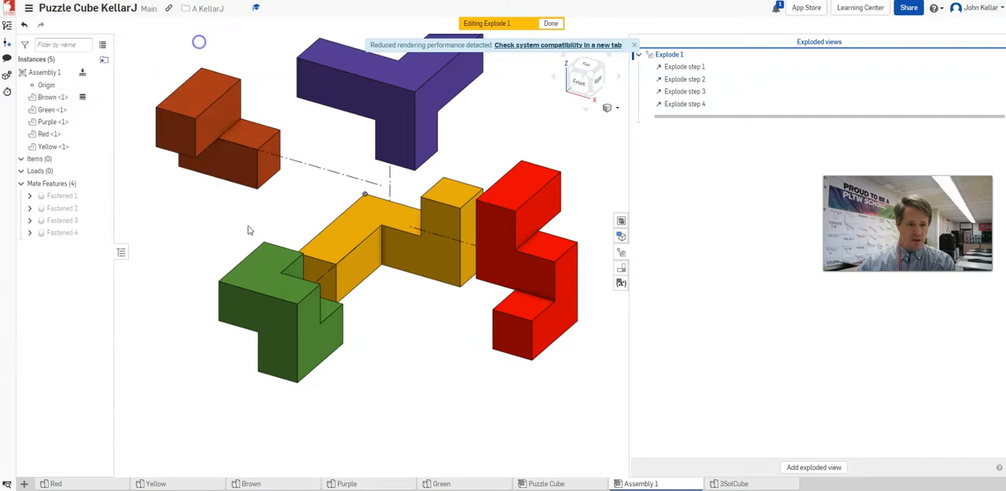
Edit explode step 4 to push the brown piece farther out
click(216, 126)
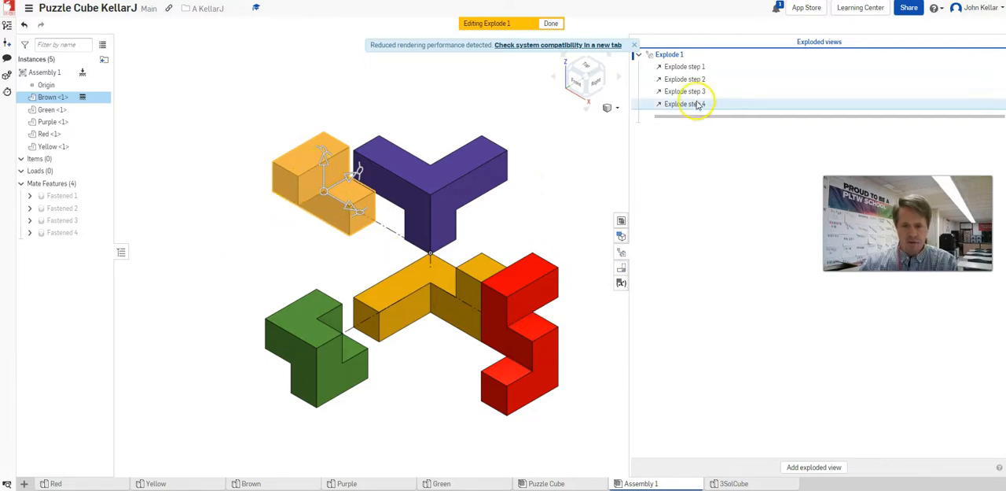
click(684, 103)
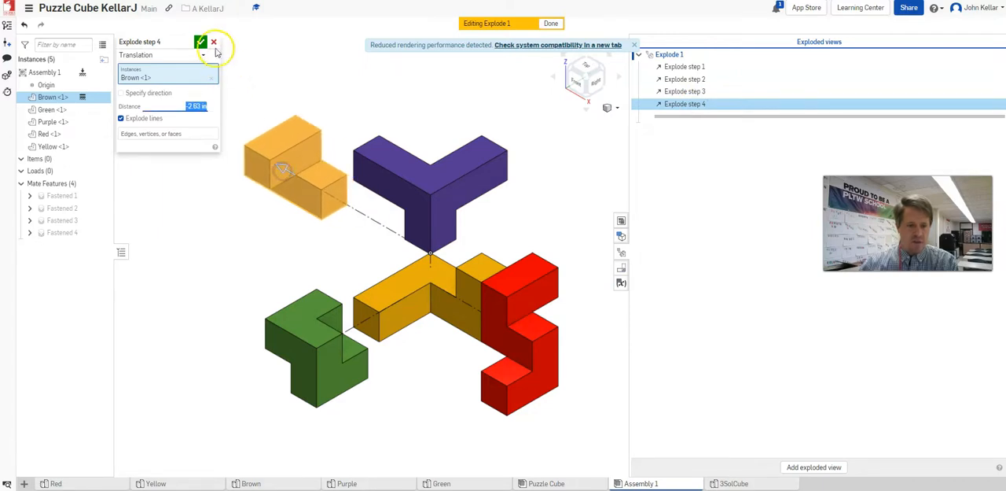
click(214, 41)
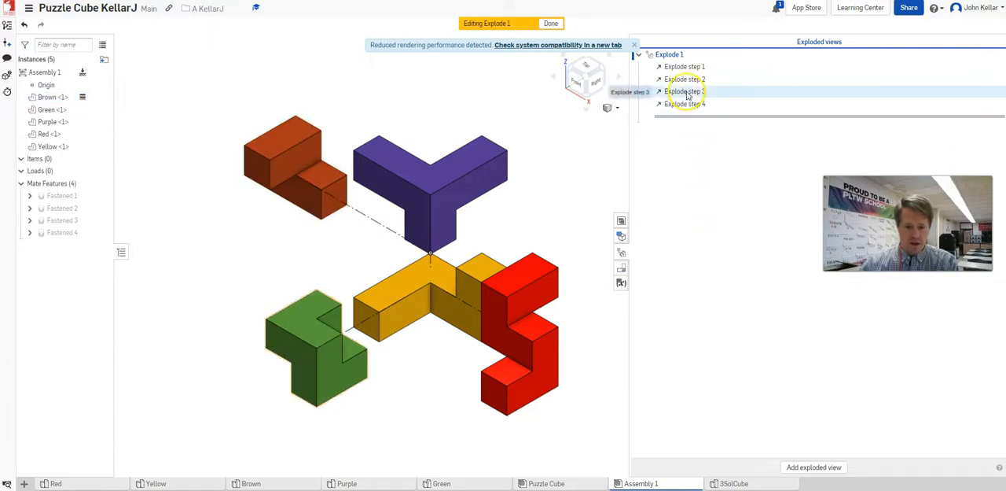
Review explode steps 3, 2 and 1, then finish editing Explode 1
click(684, 92)
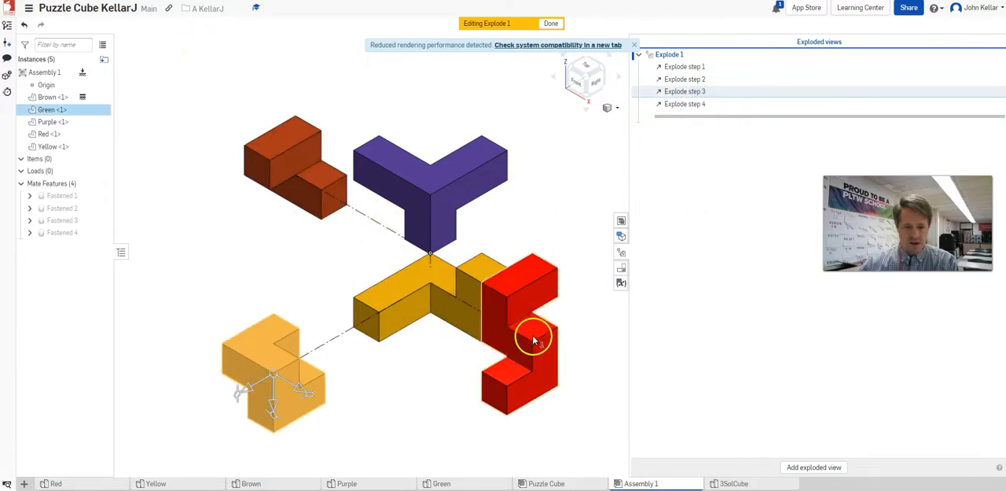
click(685, 79)
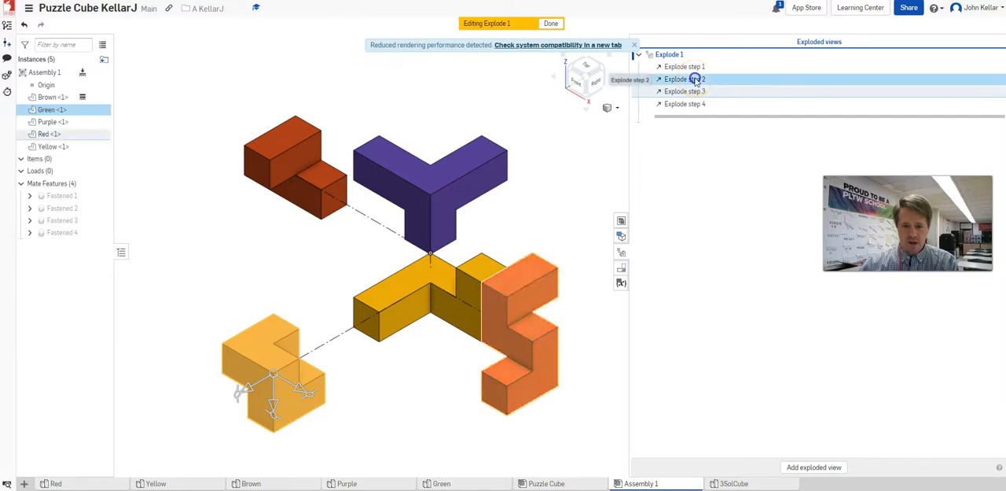
click(684, 79)
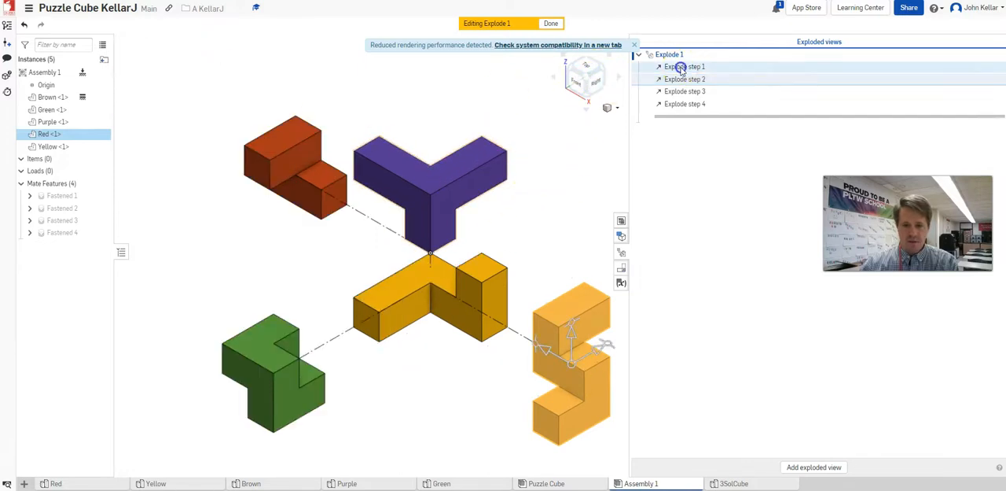
click(684, 66)
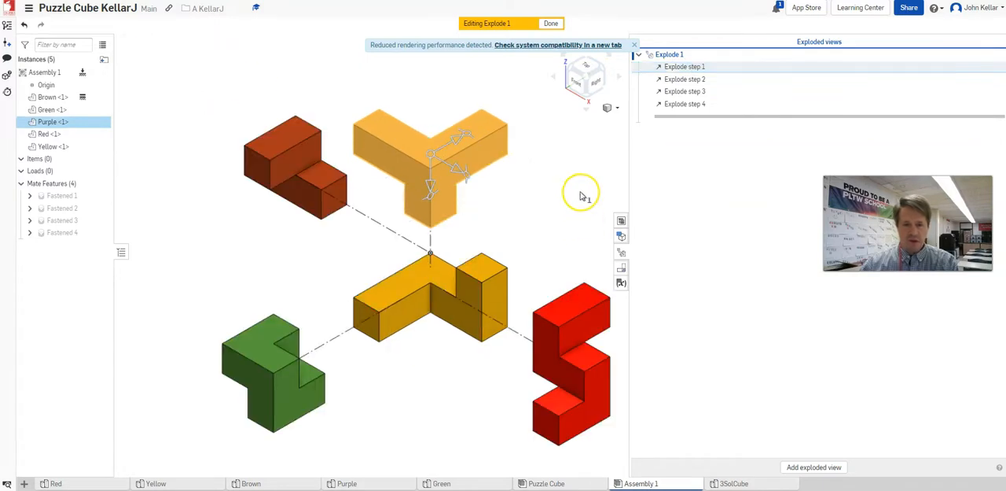
click(550, 23)
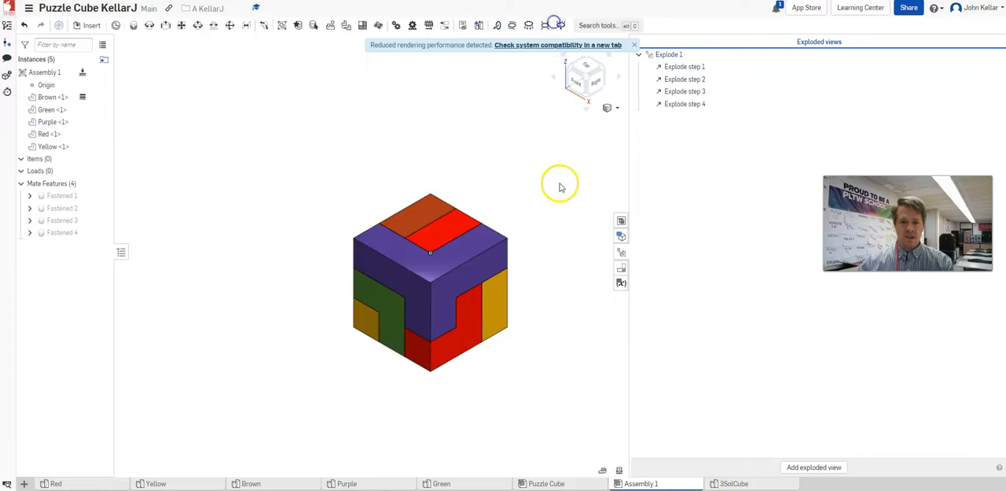
mouse_move(547, 157)
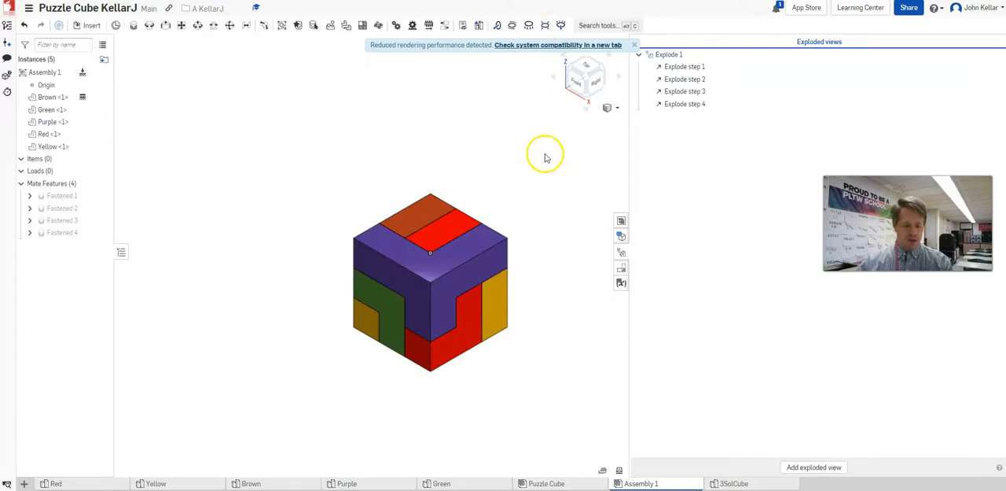